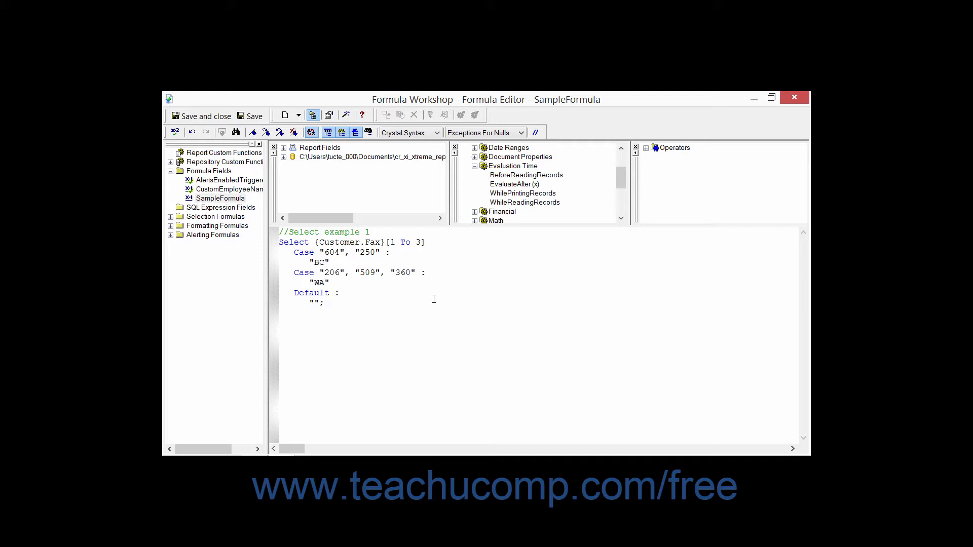
{"action": "left_click", "coordinate": [323, 303]}
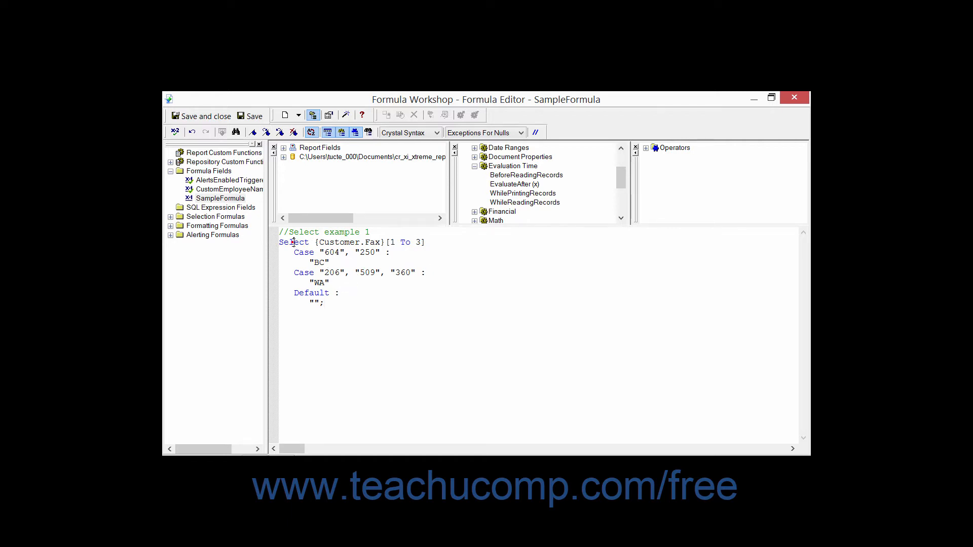
{"action": "double_click", "coordinate": [332, 243]}
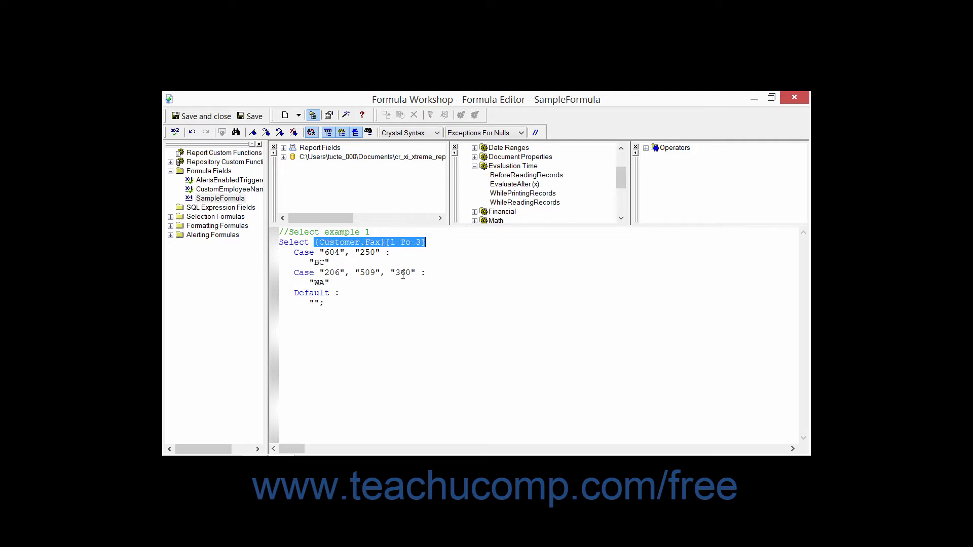
{"action": "double_click", "coordinate": [303, 252]}
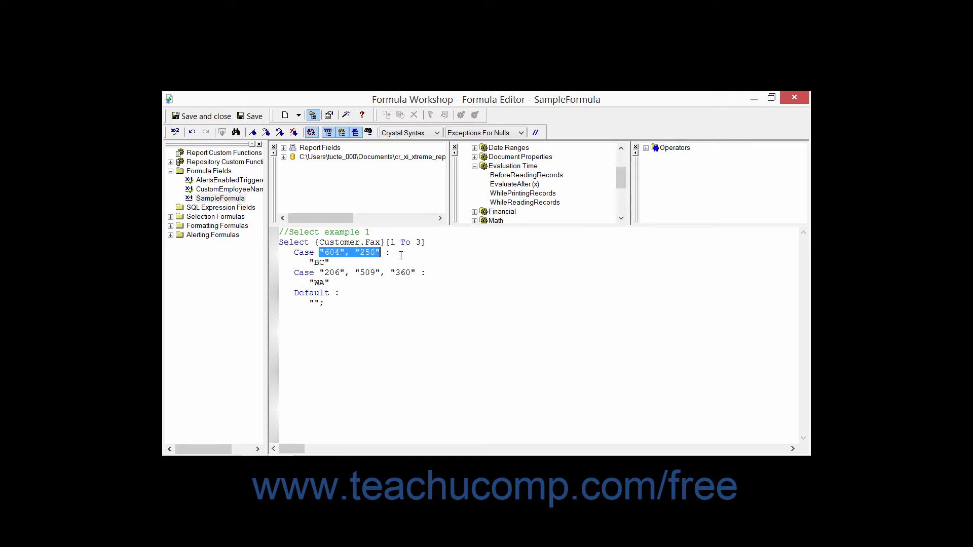
{"action": "left_click", "coordinate": [305, 263]}
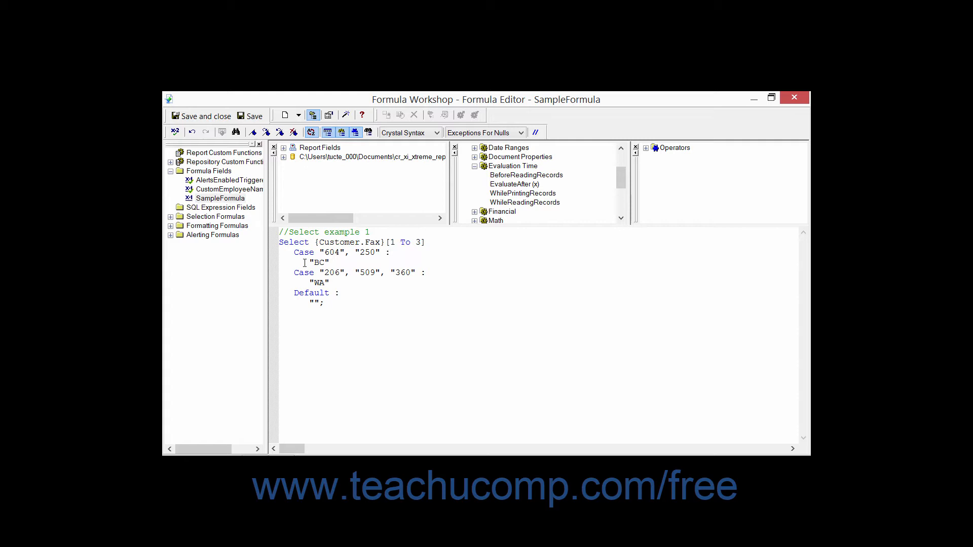
{"action": "double_click", "coordinate": [318, 263]}
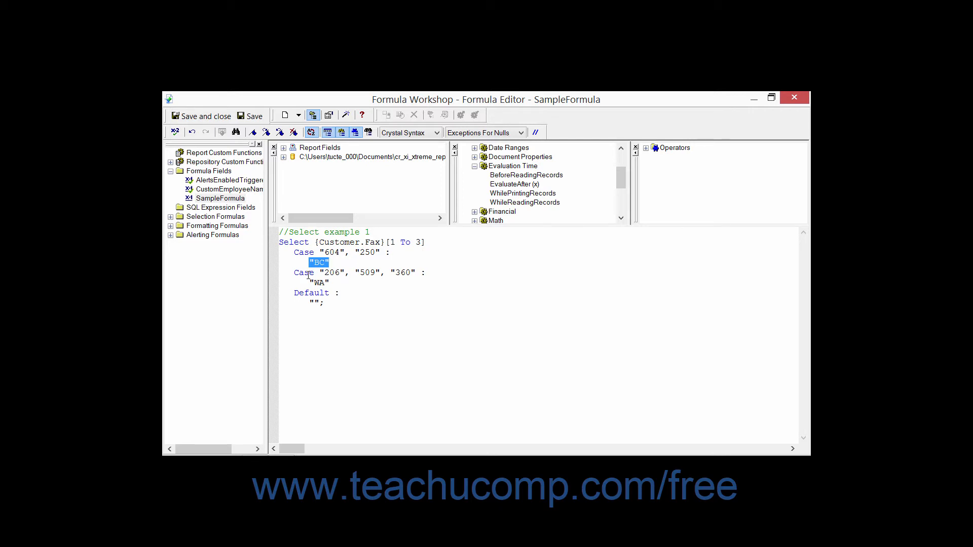
{"action": "double_click", "coordinate": [304, 273]}
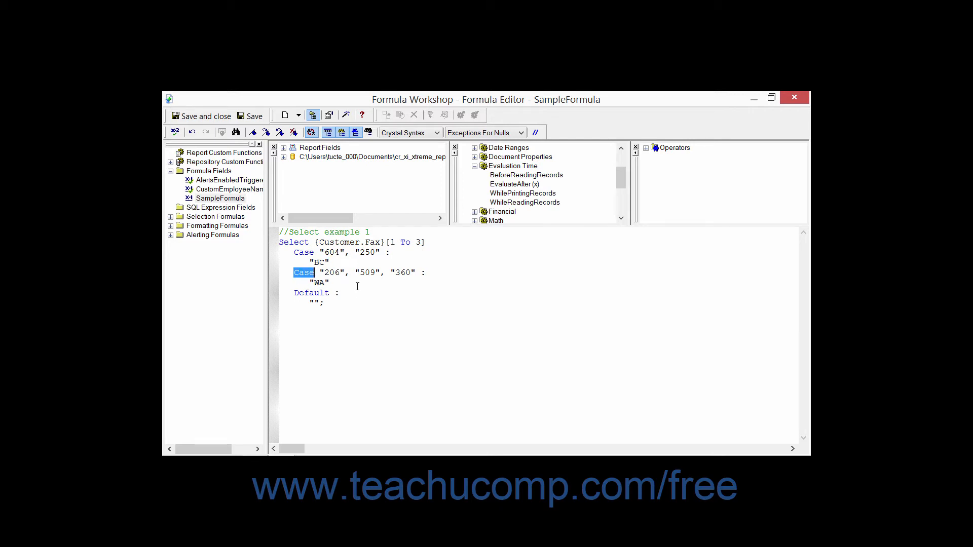
{"action": "double_click", "coordinate": [329, 273]}
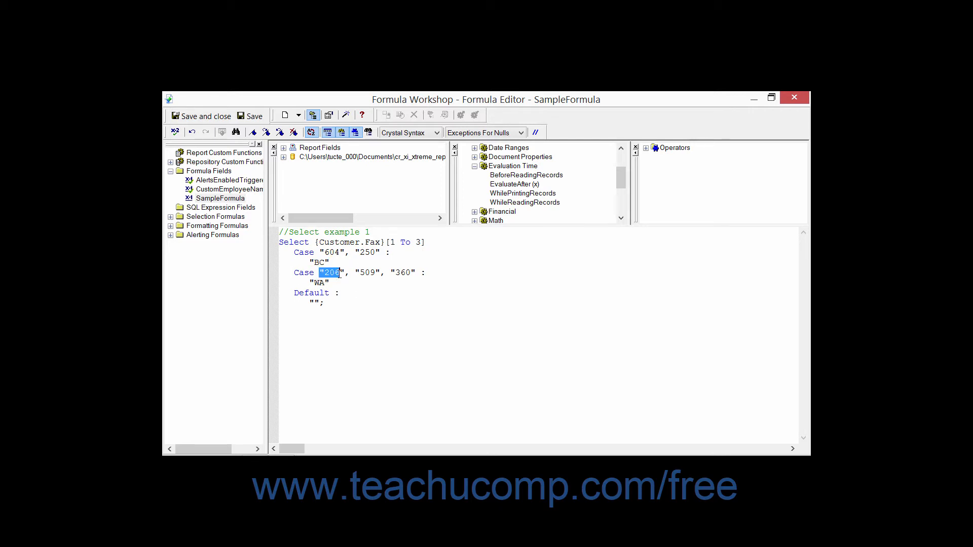
{"action": "left_click_drag", "start_coordinate": [320, 273], "coordinate": [417, 273]}
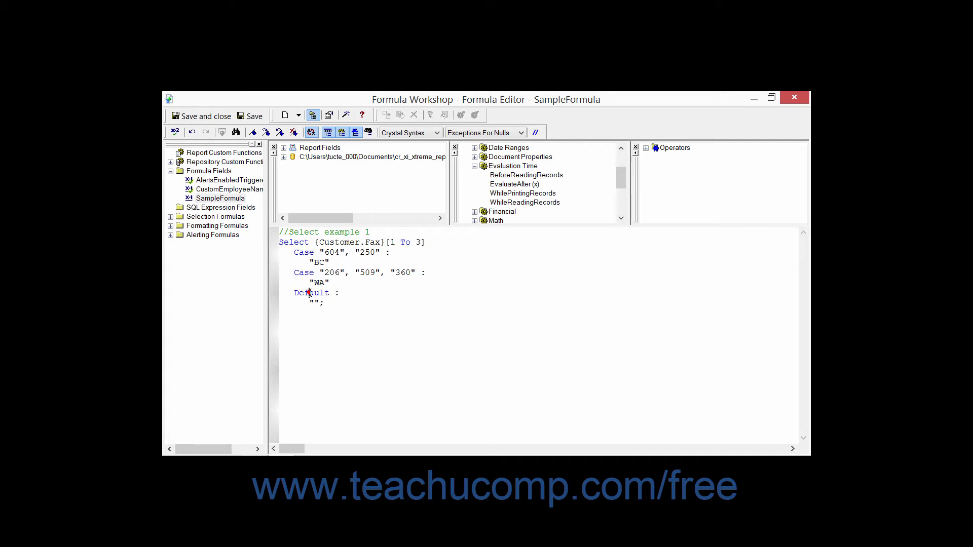
{"action": "double_click", "coordinate": [312, 292]}
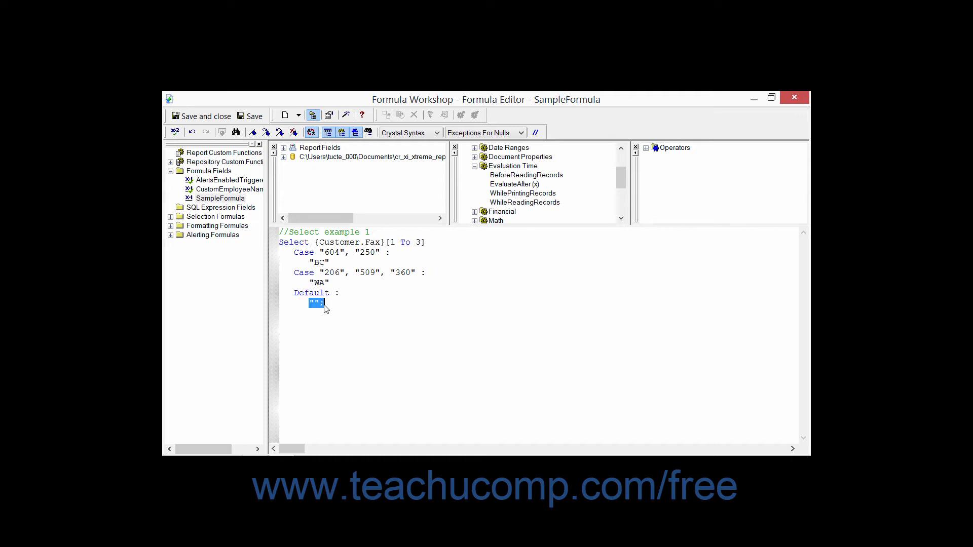
{"action": "mouse_move", "coordinate": [354, 304]}
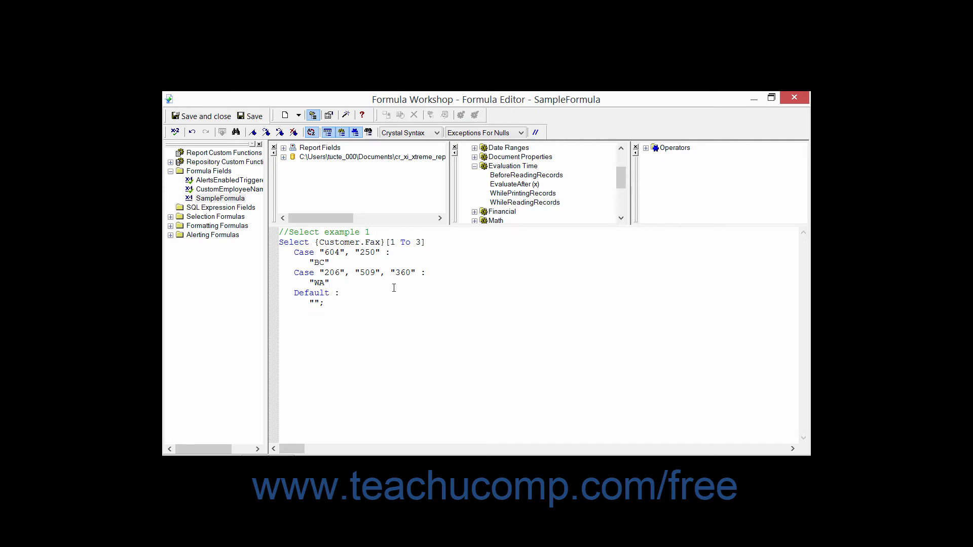
{"action": "mouse_move", "coordinate": [378, 287]}
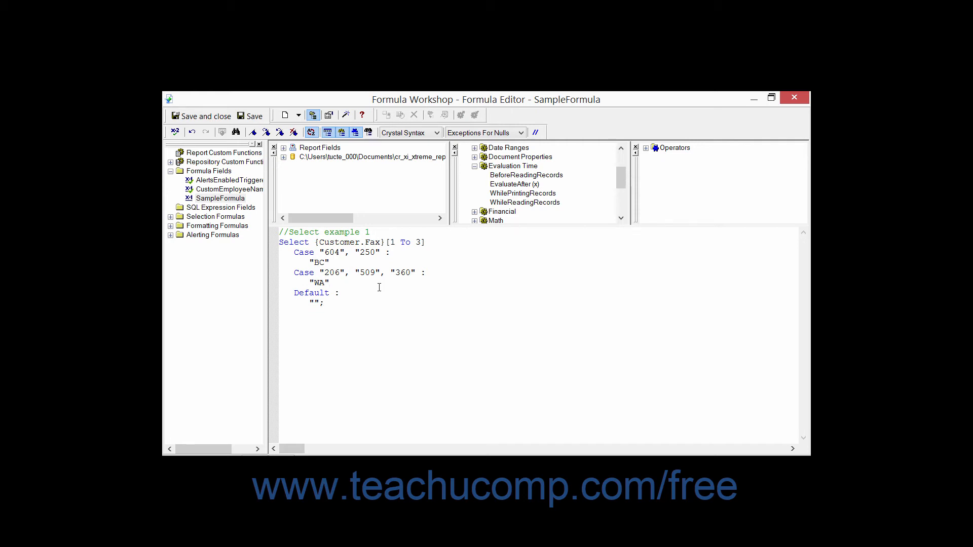